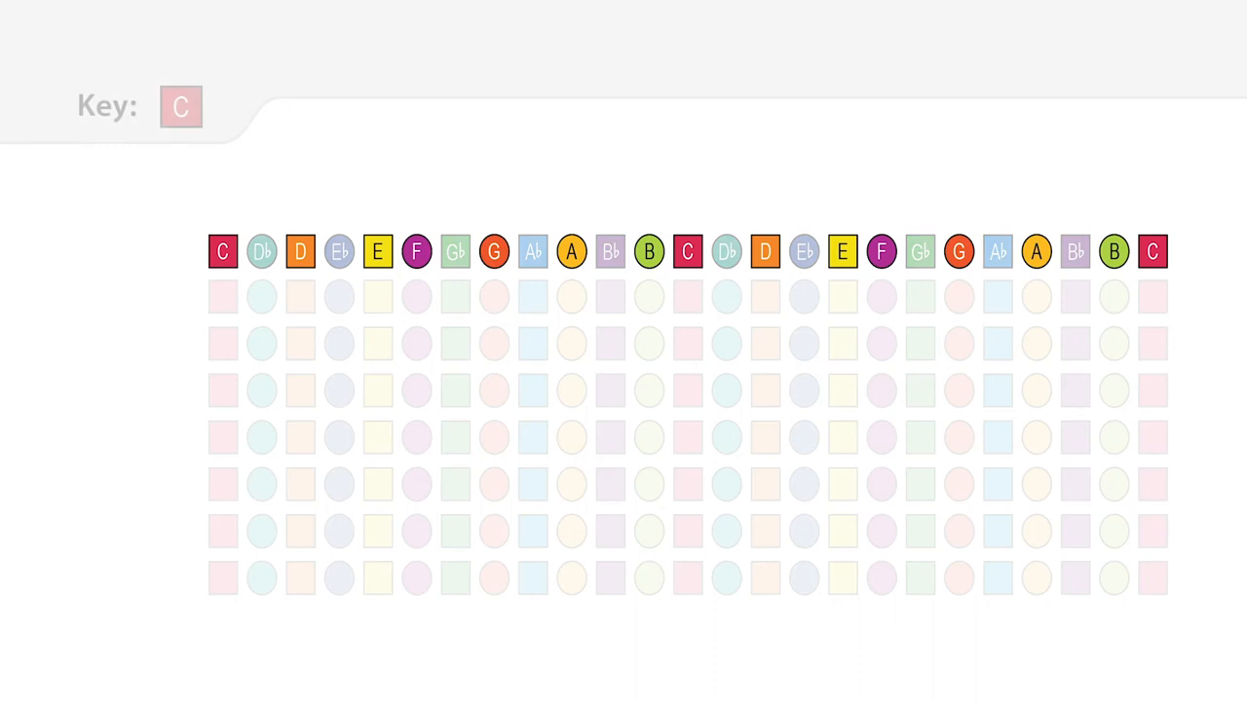
Step: Set the Key selector to C, highlighting only C major scale notes in the top row
click(180, 106)
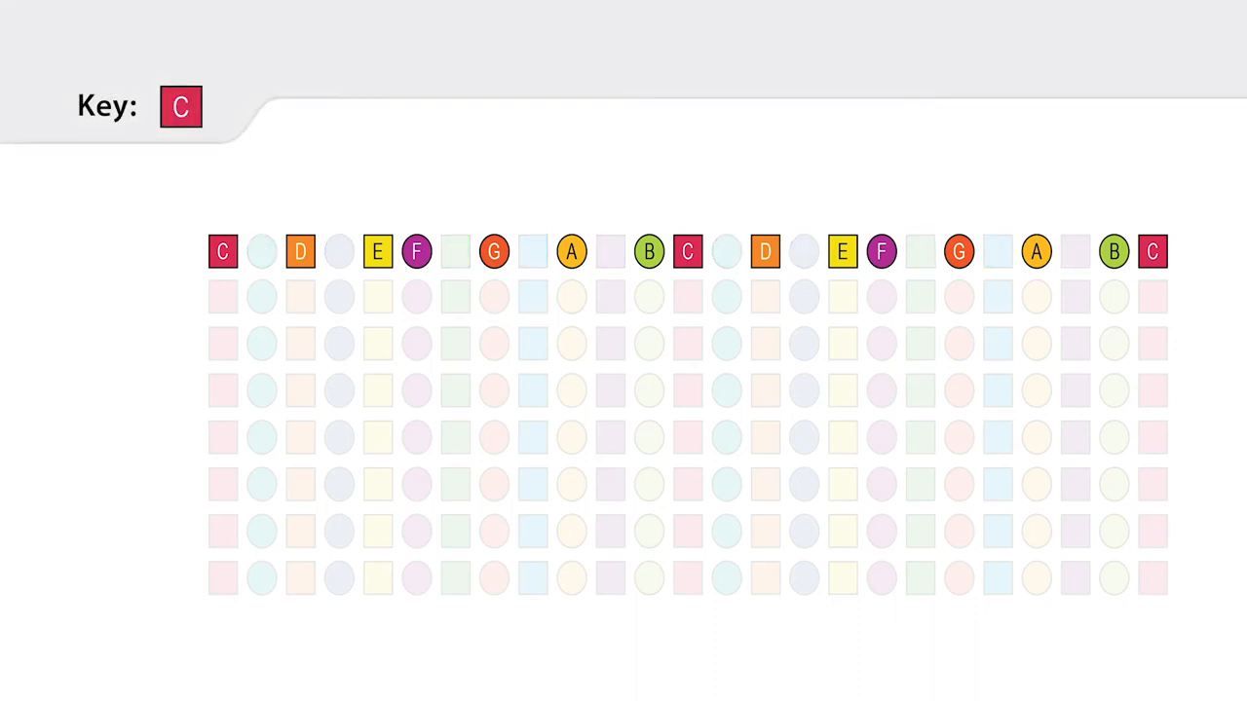